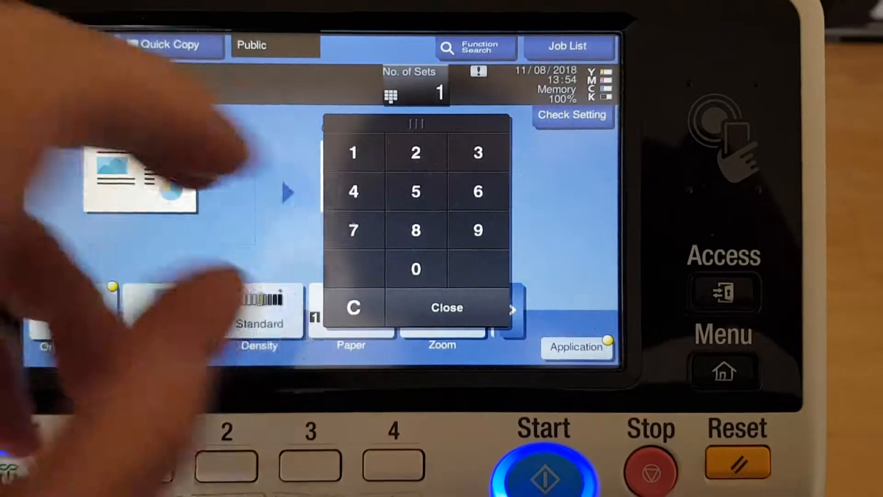
Set the number of copy sets to 2 and dismiss the numeric keypad.
click(415, 152)
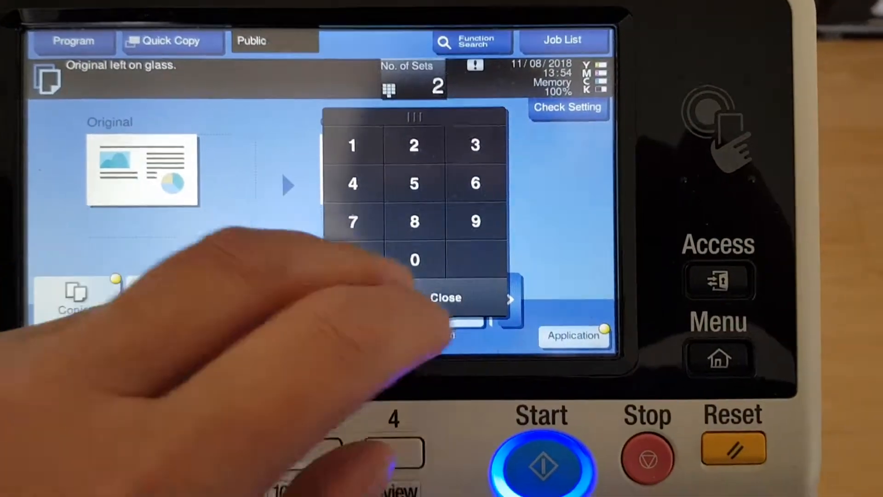
click(446, 297)
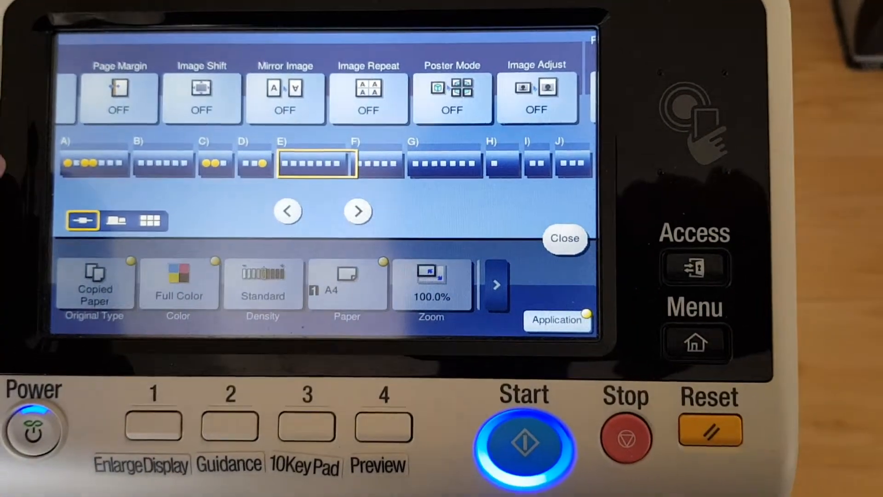
Switch Mirror Image to ON in the Application functions and confirm it.
click(284, 98)
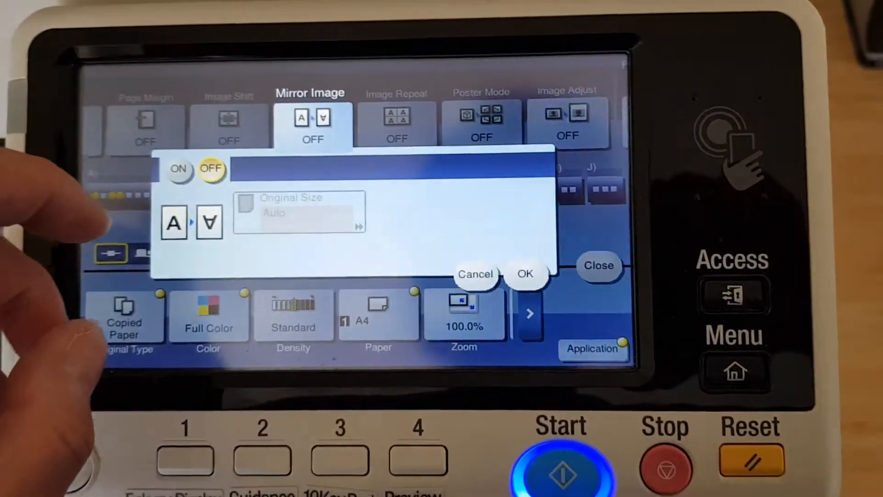
click(180, 169)
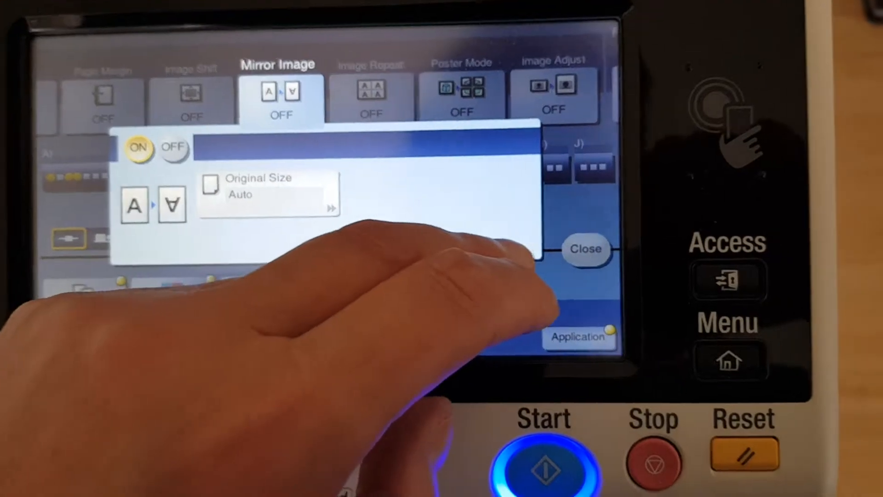
click(585, 250)
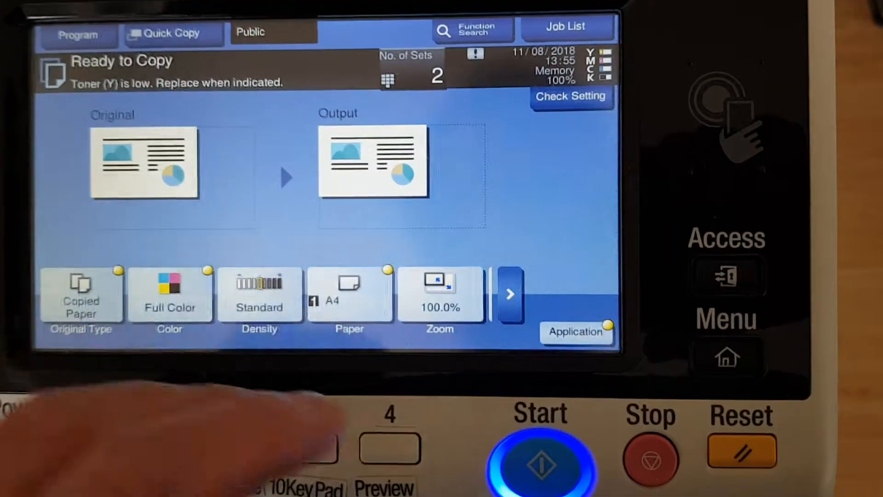
Scan the original on the glass with Start, then begin printing the 2 copies.
click(539, 461)
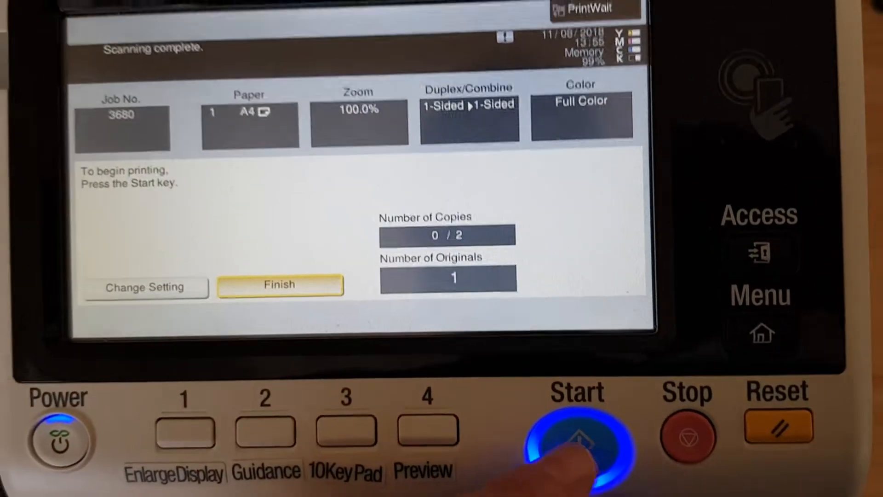
click(574, 445)
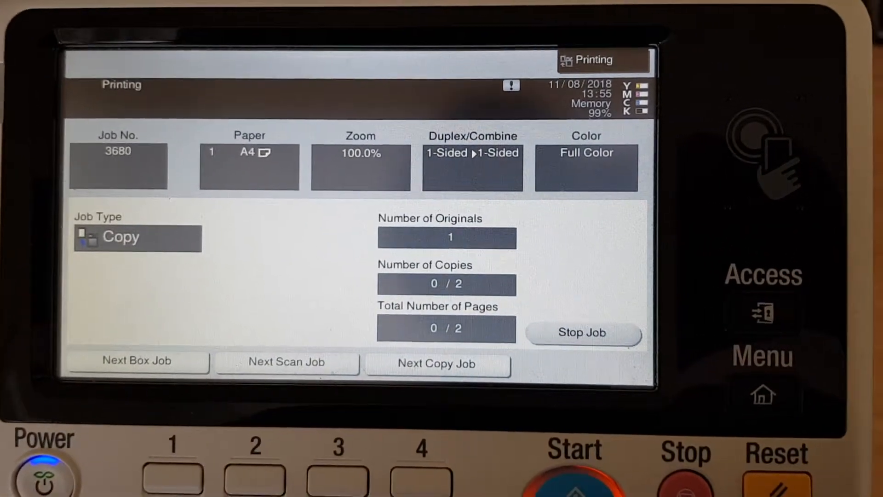